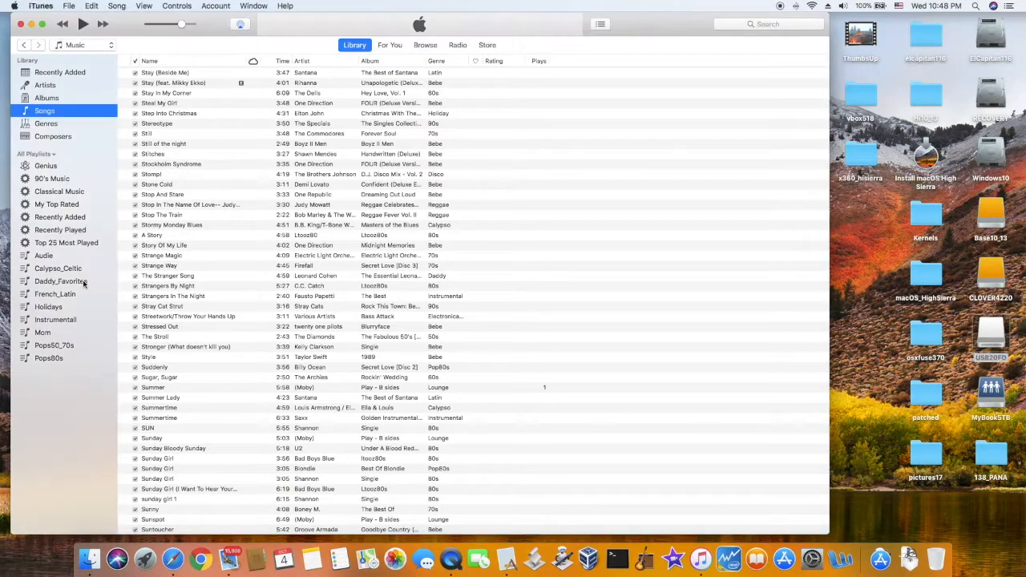
# - Browse the Daddy_Favorites and Audie playlists, then show the Holidays playlist
pyautogui.click(58, 280)
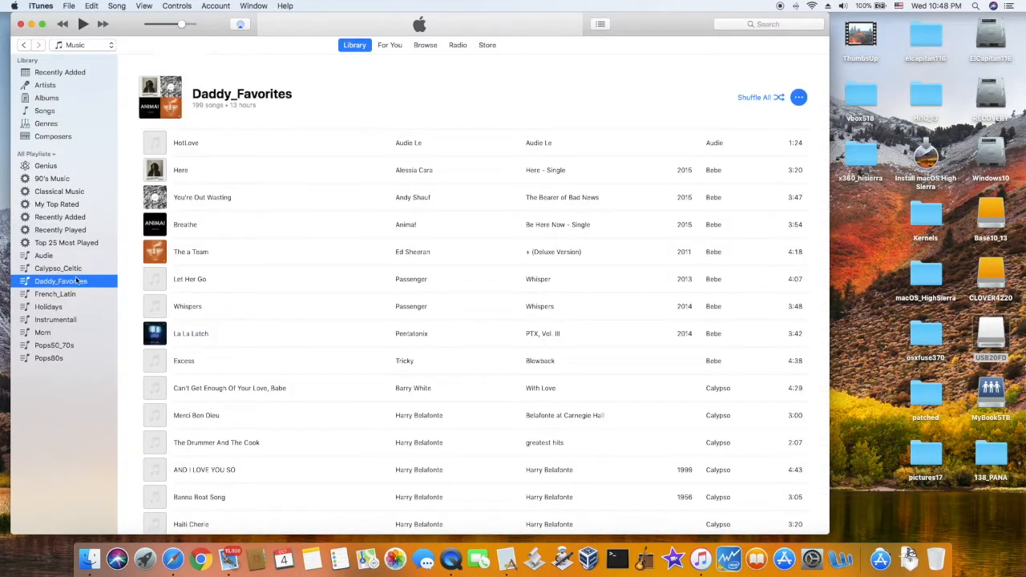
pyautogui.click(45, 255)
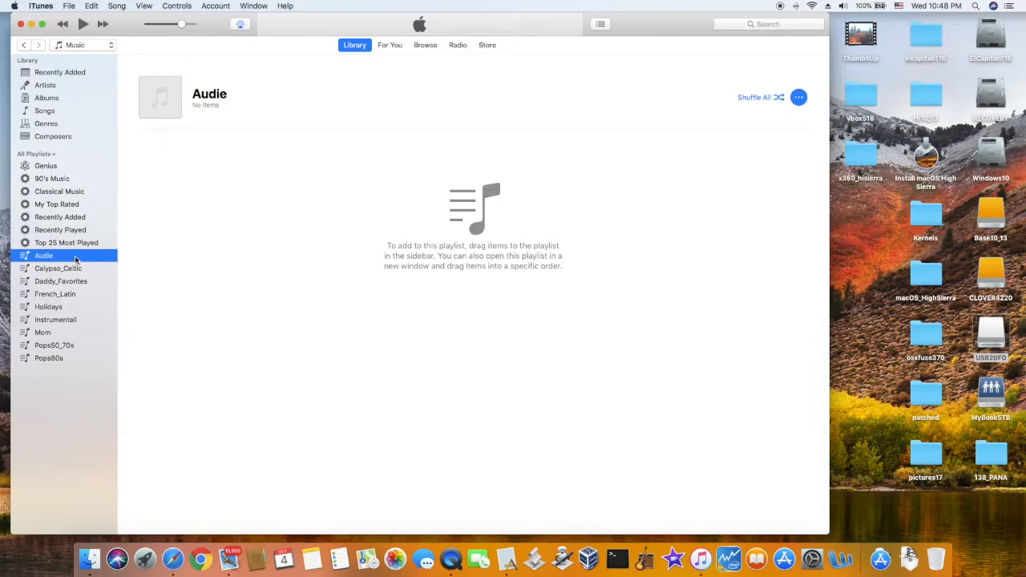
pyautogui.moveTo(61, 308)
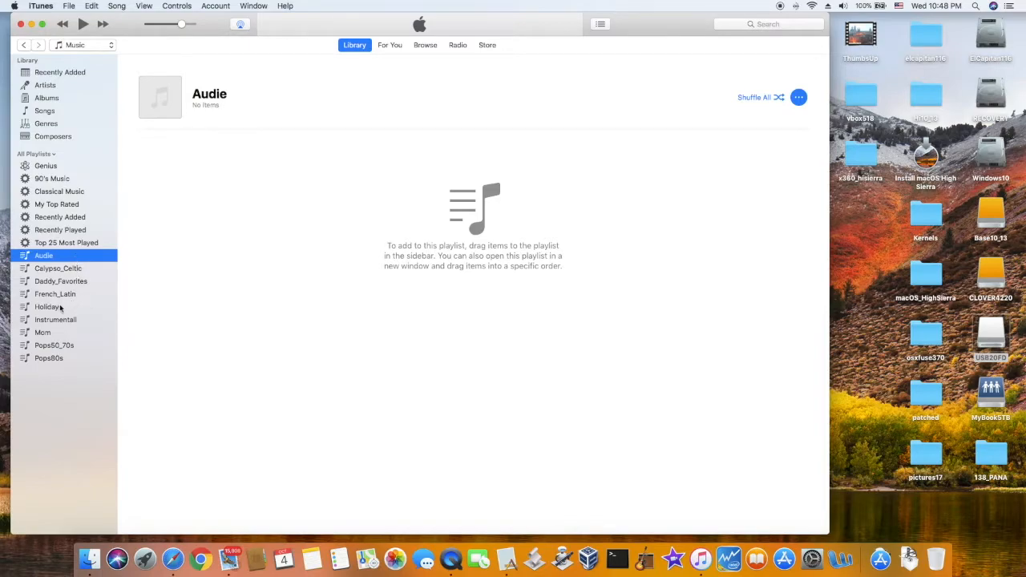
pyautogui.click(48, 306)
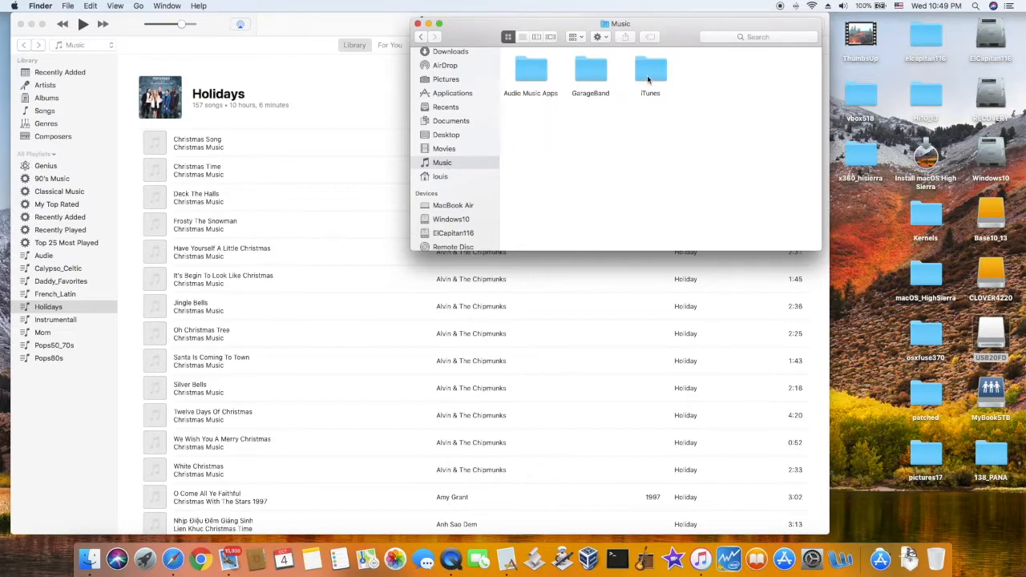
# - Navigate Music > iTunes > iTunes Media in Finder and select its Music folder
pyautogui.click(651, 72)
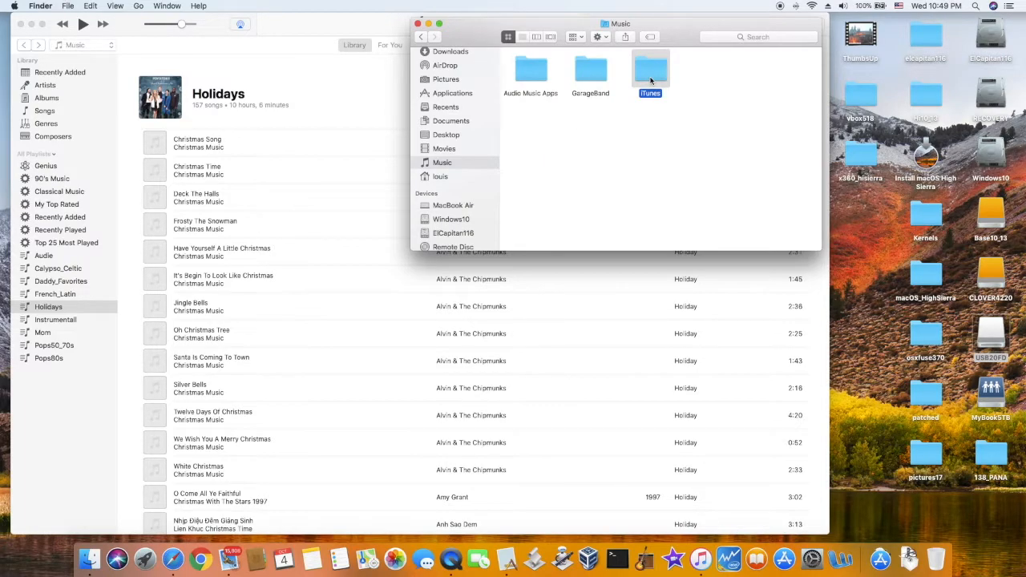
pyautogui.doubleClick(651, 73)
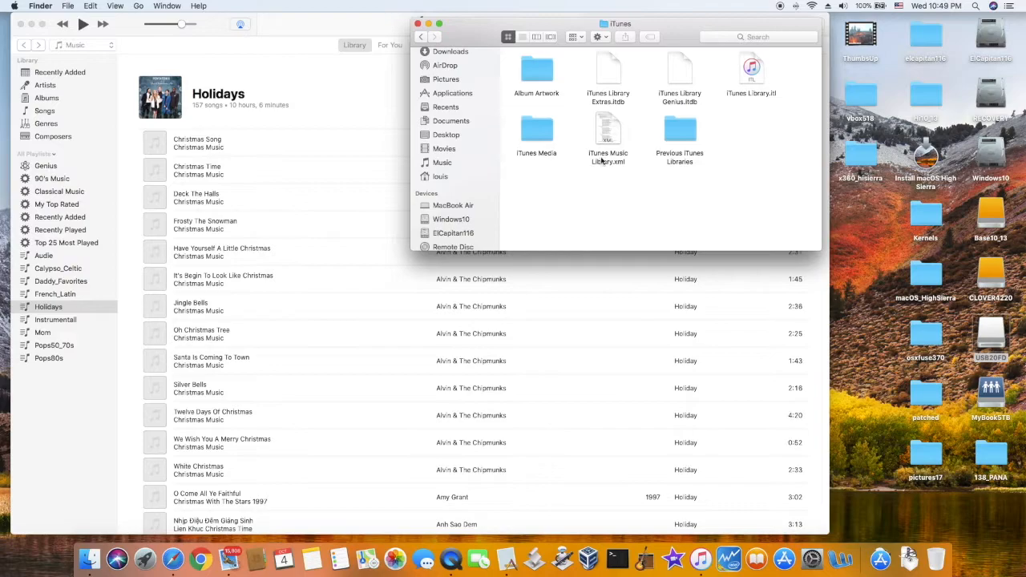
pyautogui.doubleClick(536, 132)
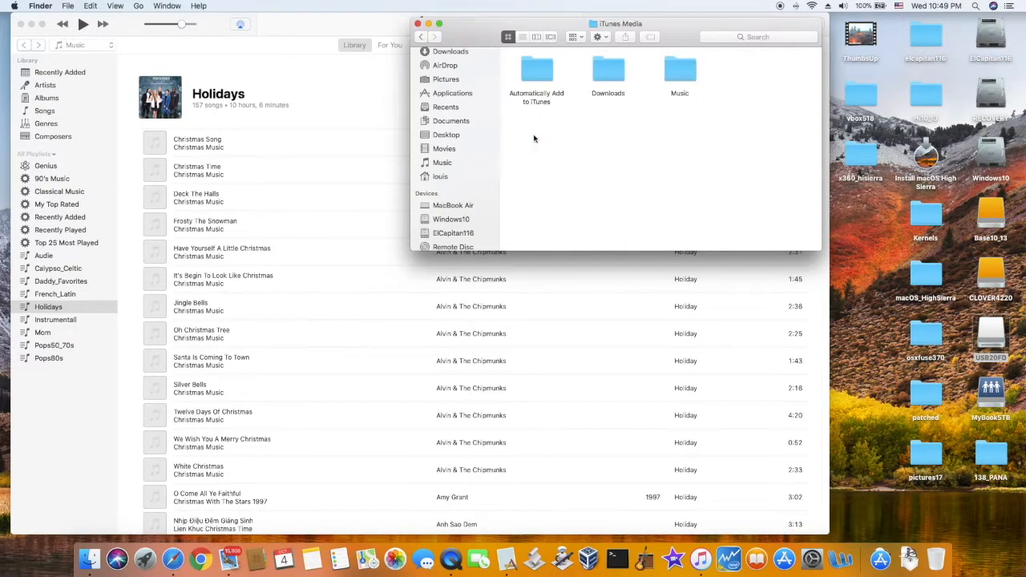
pyautogui.moveTo(656, 135)
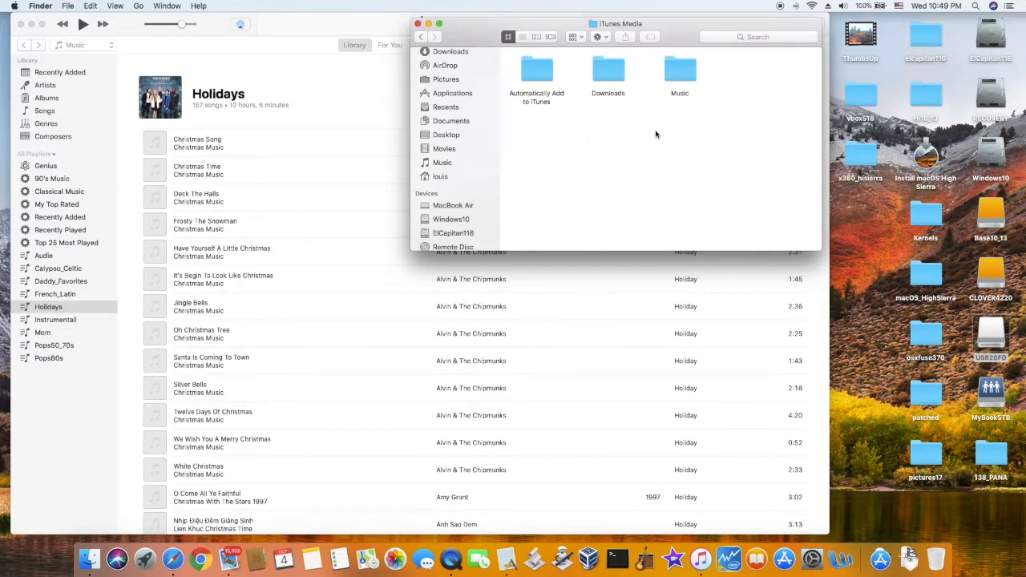
pyautogui.click(680, 72)
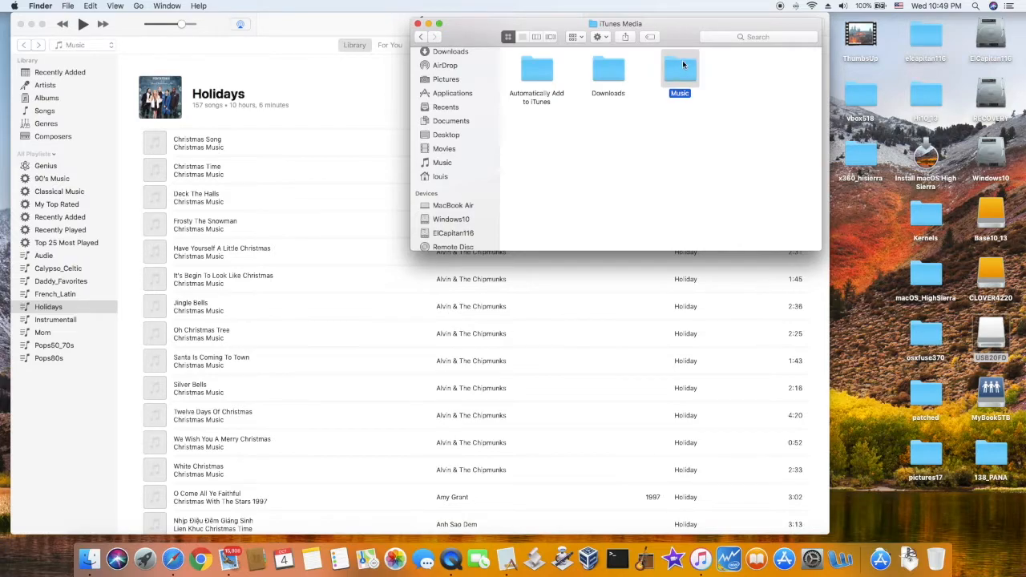
pyautogui.moveTo(680, 71)
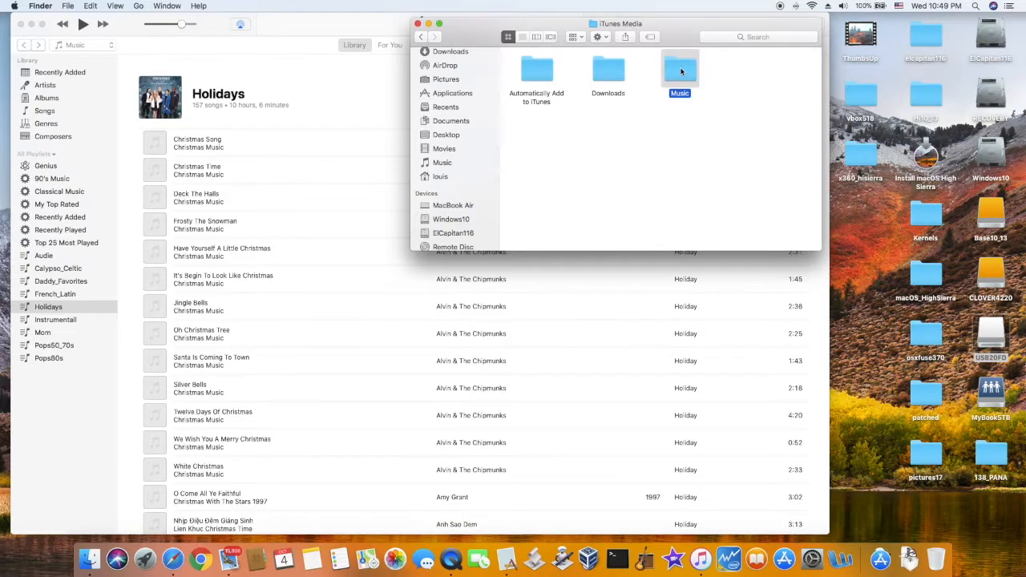
pyautogui.doubleClick(680, 70)
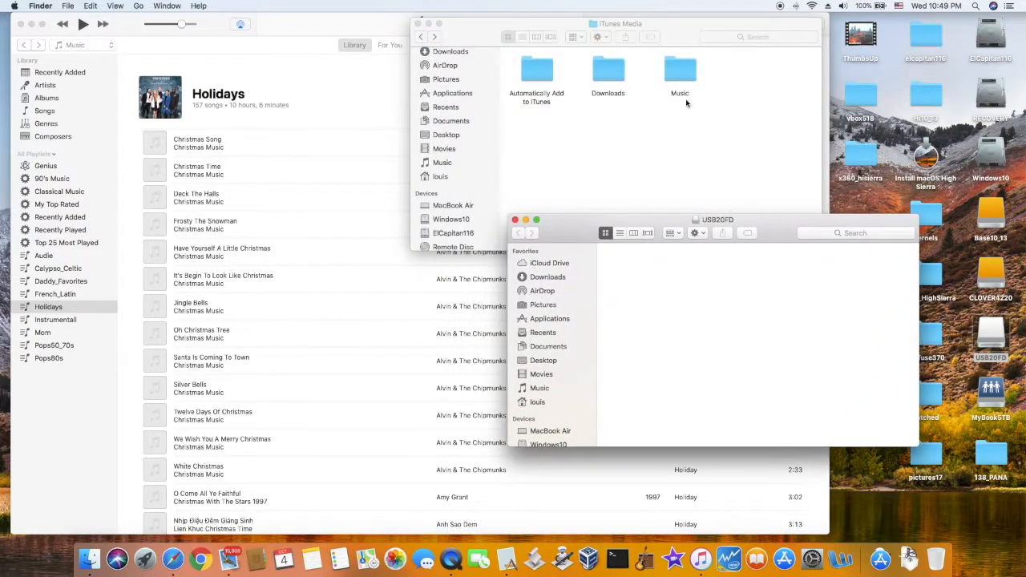
# - Copy the iTunes Media Music folder onto the USB drive by dragging it over
pyautogui.moveTo(680, 71); pyautogui.dragTo(704, 317)
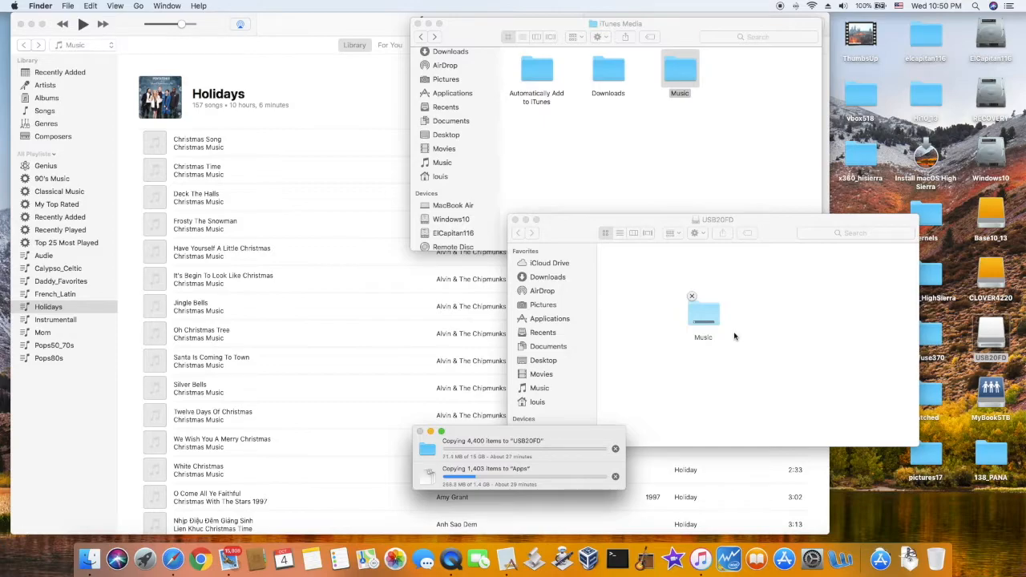
pyautogui.rightClick(734, 337)
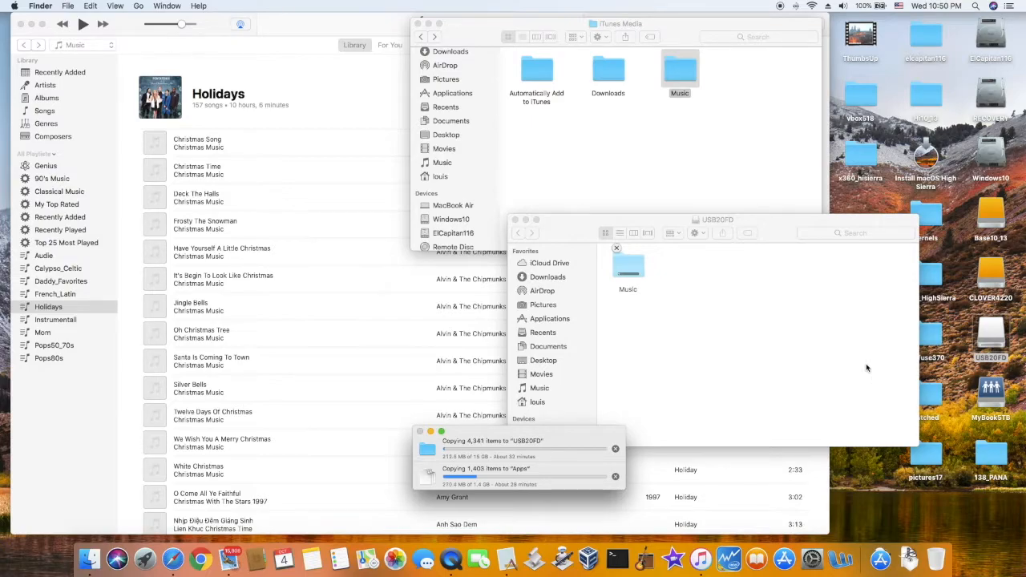
pyautogui.moveTo(792, 303)
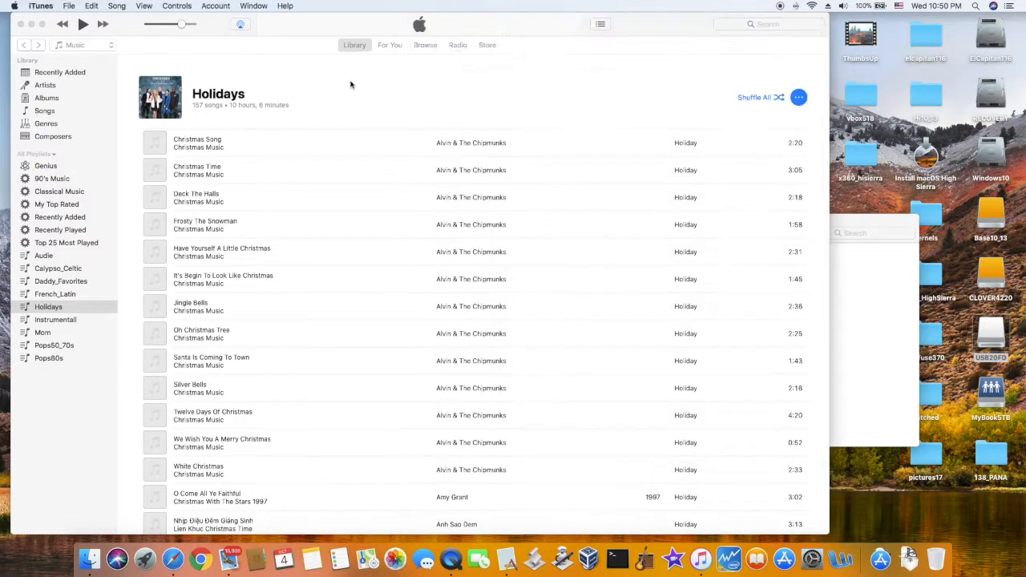
# - Select Daddy_Favorites as the playlist to export and reach File > Library
pyautogui.click(61, 281)
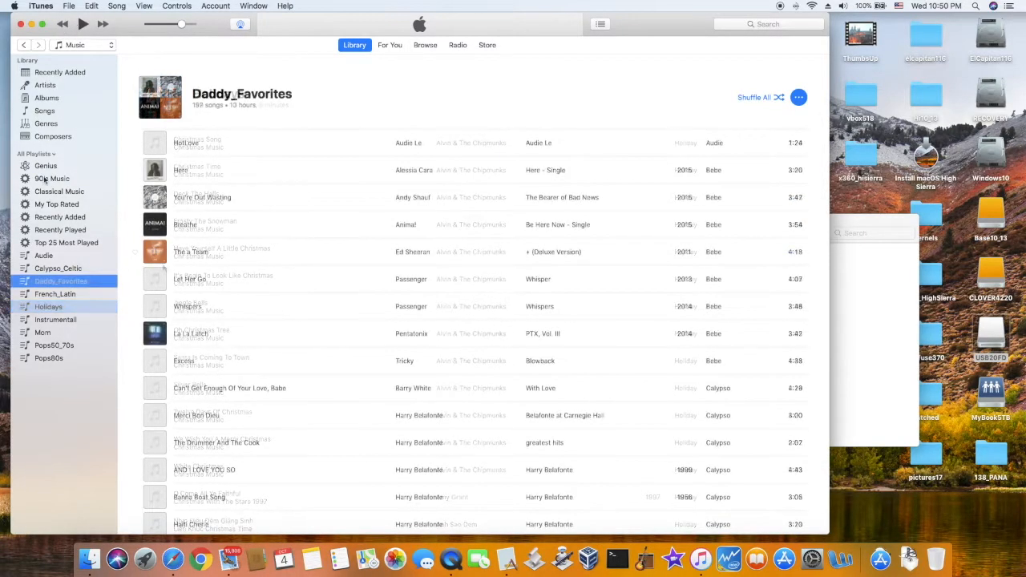
pyautogui.click(61, 283)
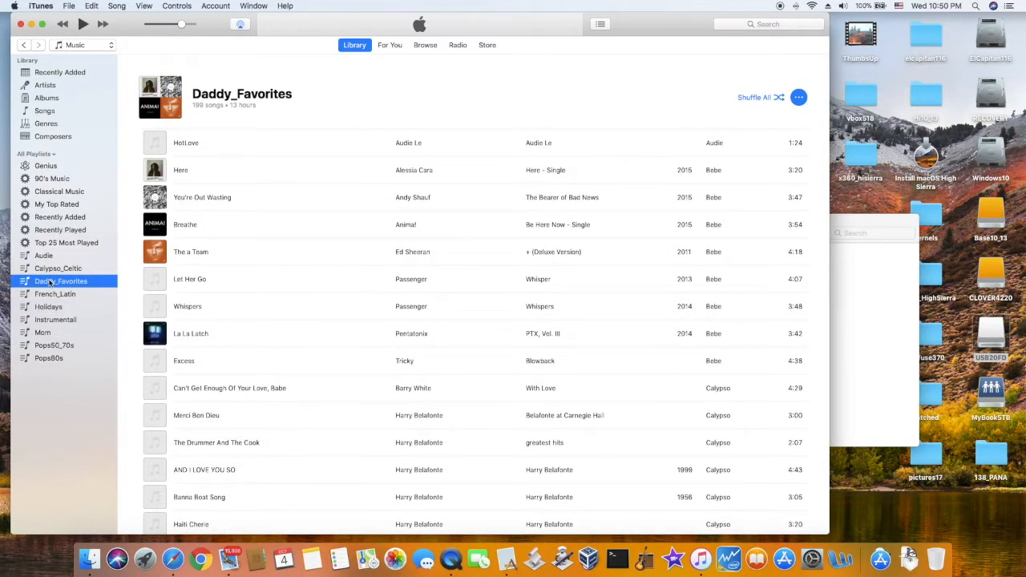
pyautogui.click(68, 7)
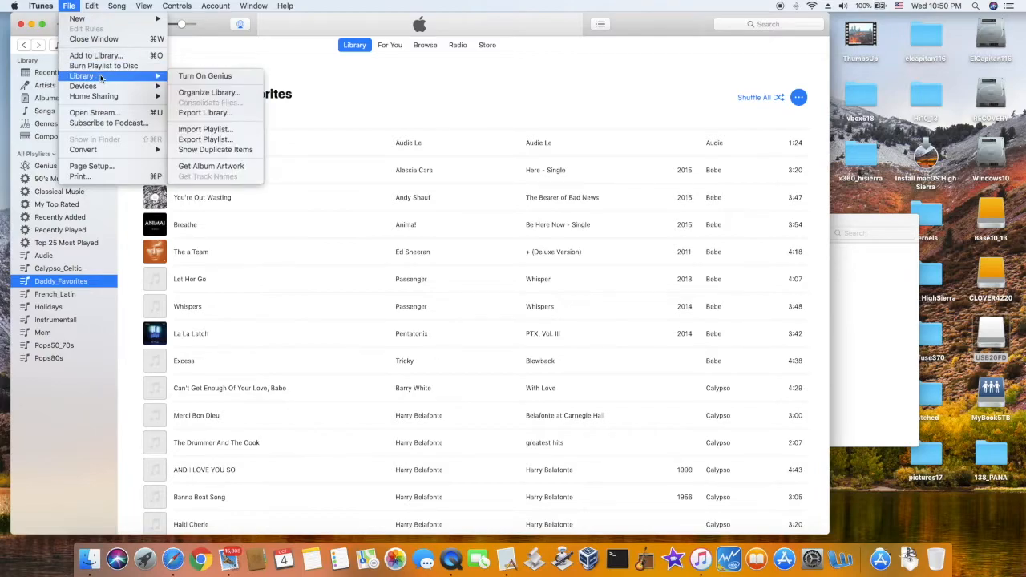
pyautogui.moveTo(109, 75)
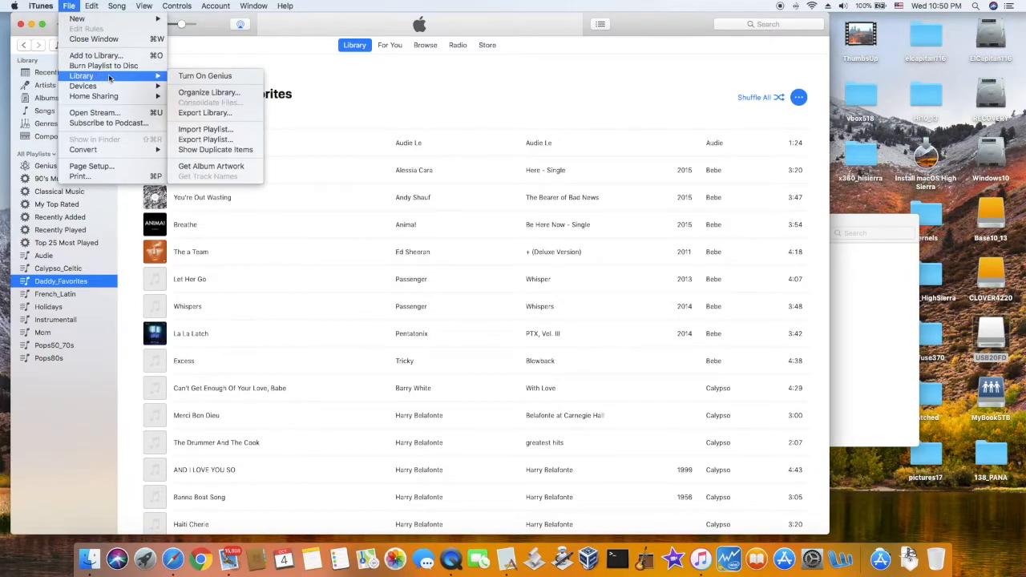
pyautogui.moveTo(206, 140)
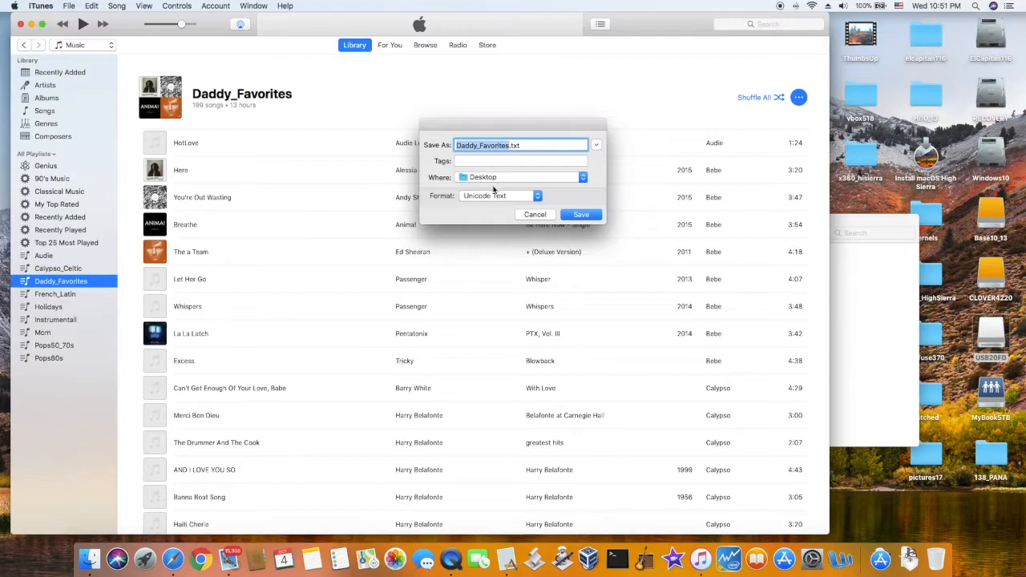
# - Export Daddy_Favorites as Daddy_Favorites.m3u in M3U format to the Desktop
pyautogui.click(497, 195)
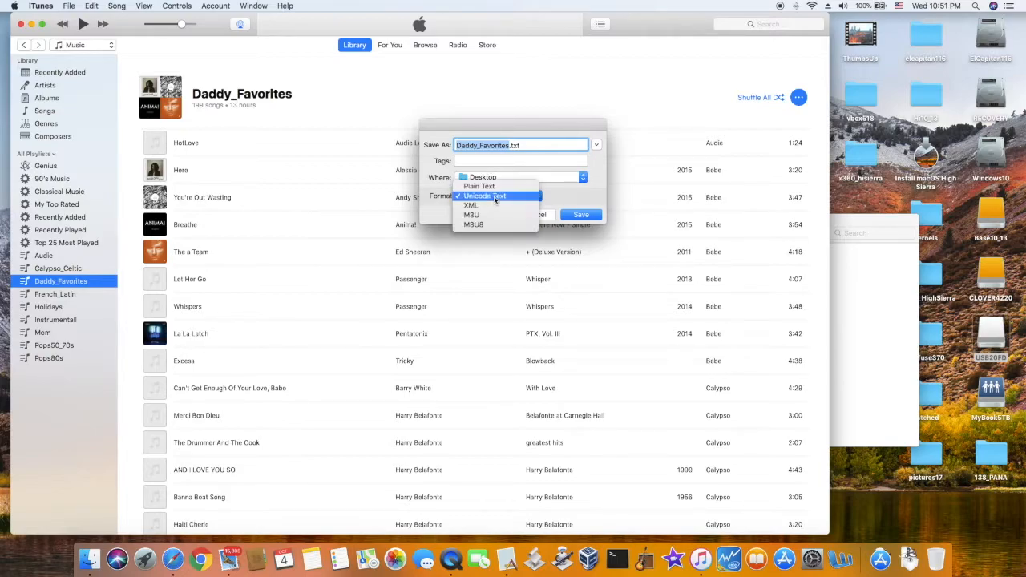
pyautogui.moveTo(471, 215)
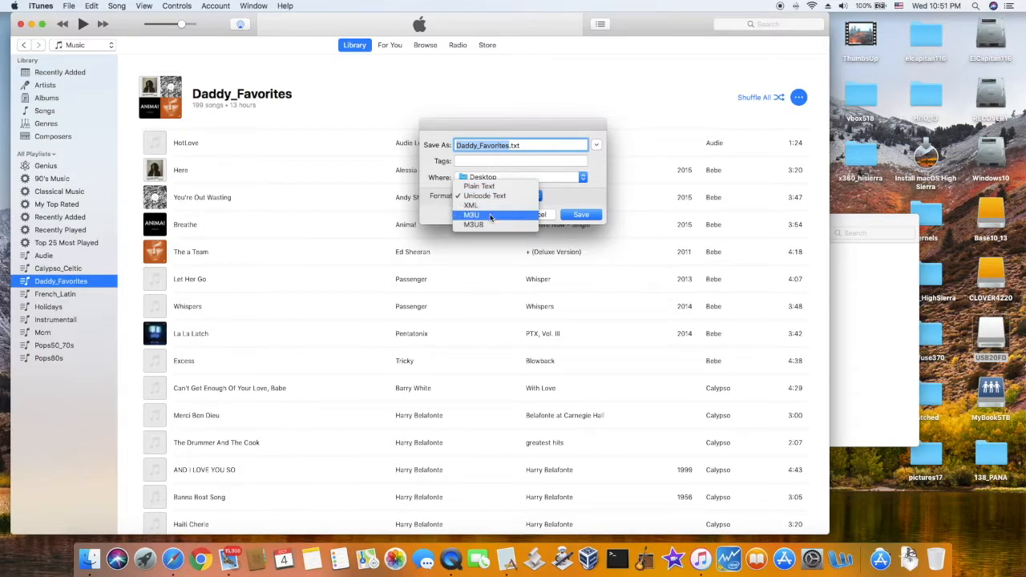
pyautogui.click(472, 215)
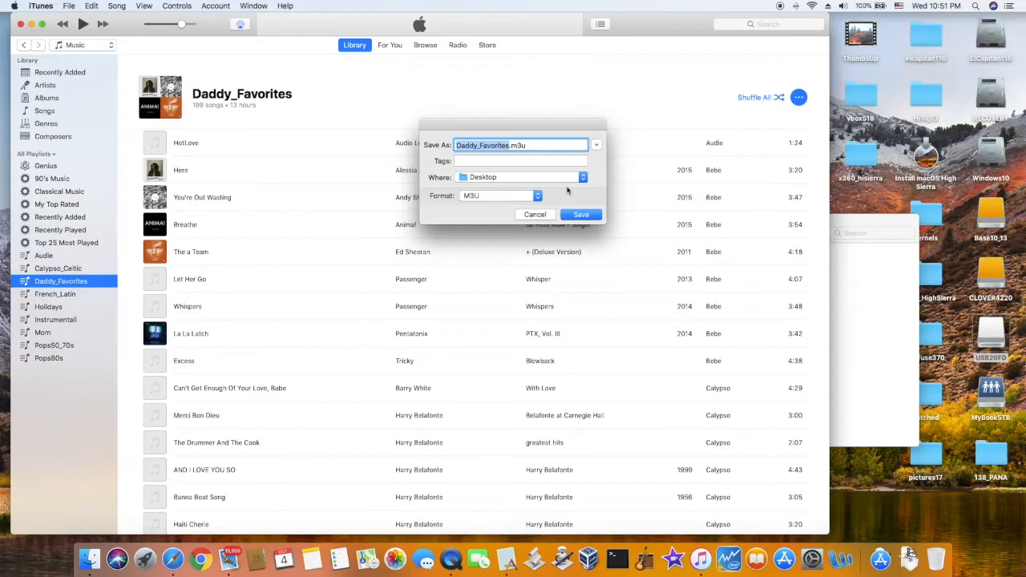
pyautogui.moveTo(590, 199)
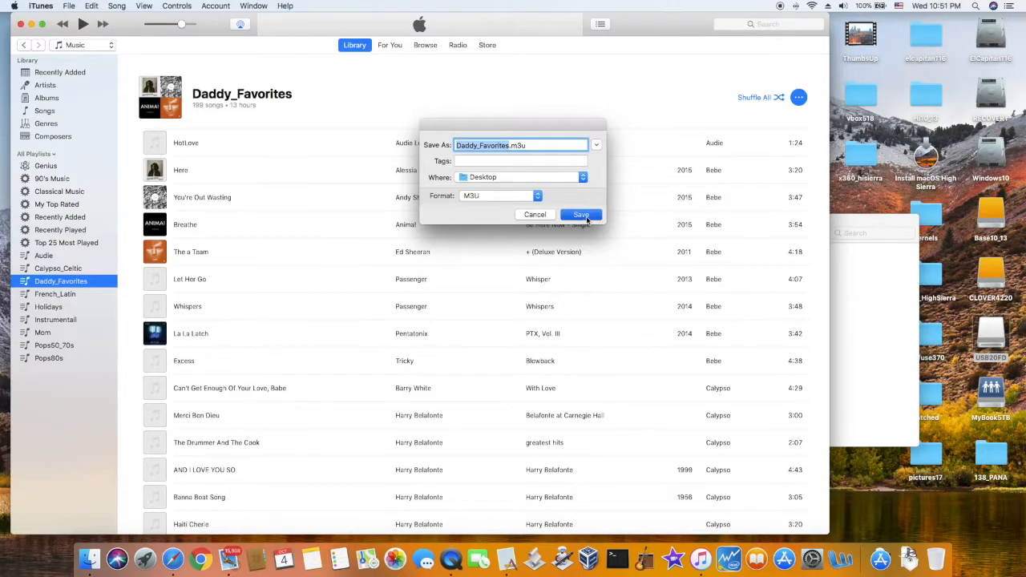
pyautogui.click(580, 215)
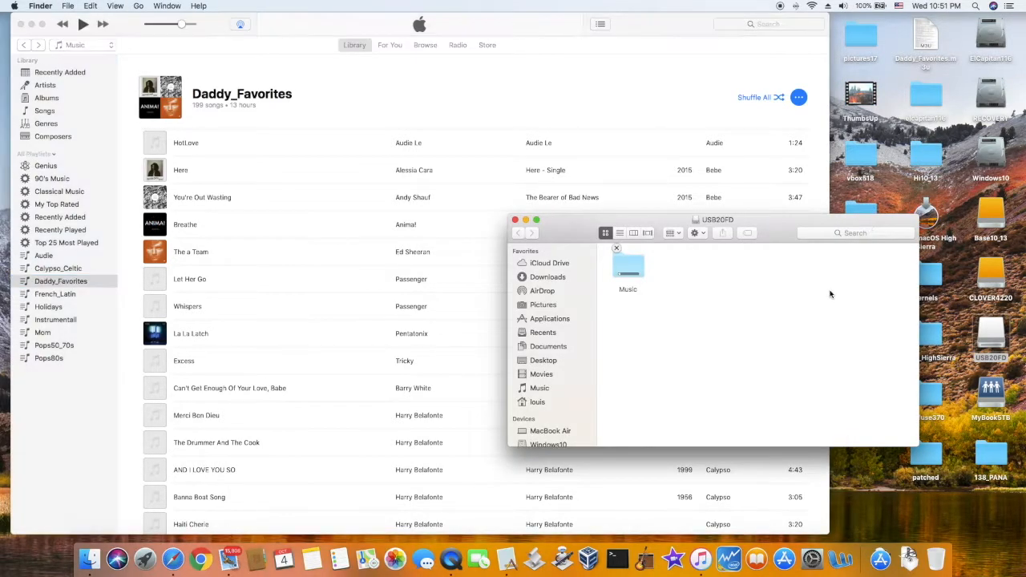
pyautogui.moveTo(760, 240)
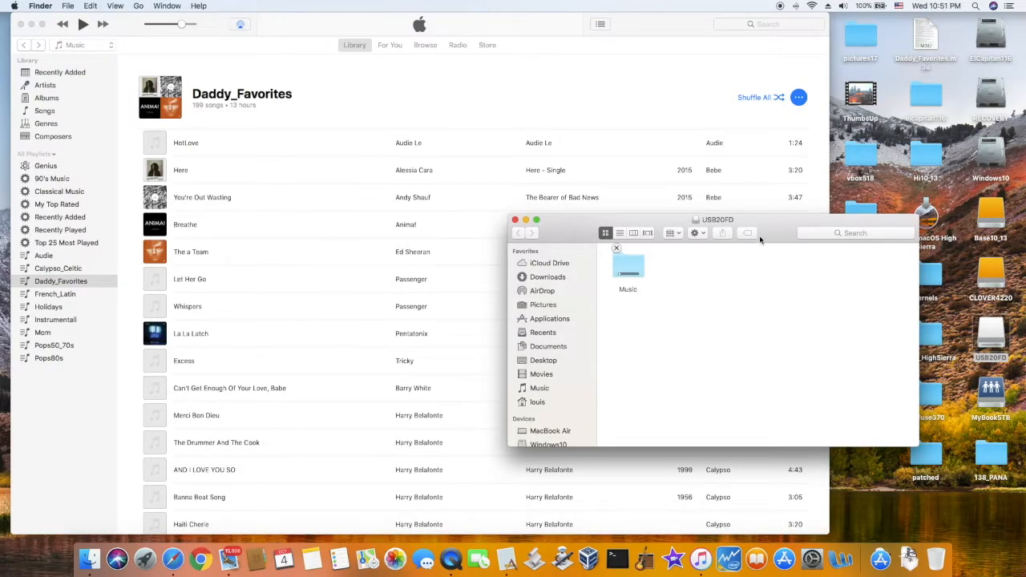
pyautogui.moveTo(628, 307)
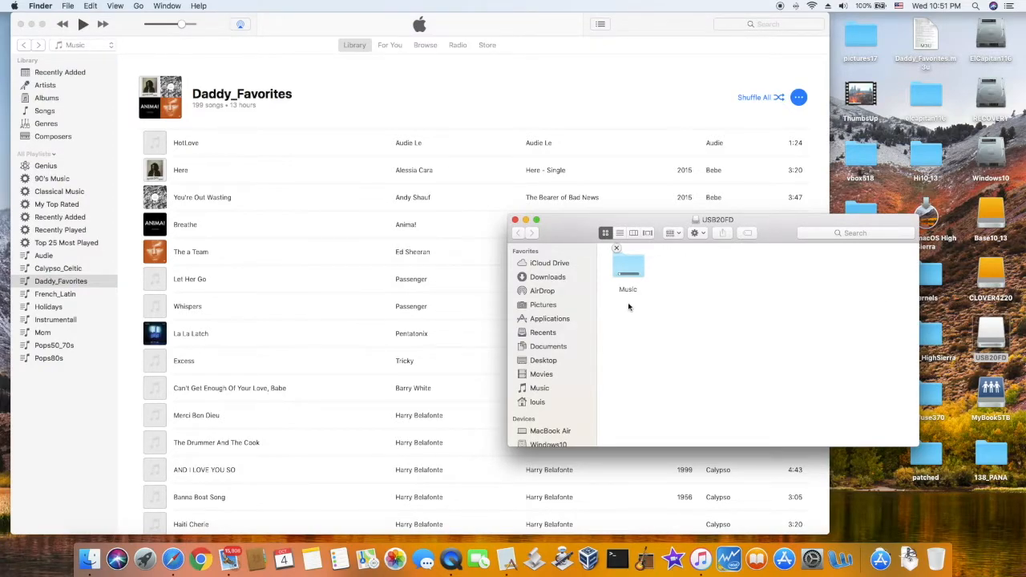
pyautogui.moveTo(677, 287)
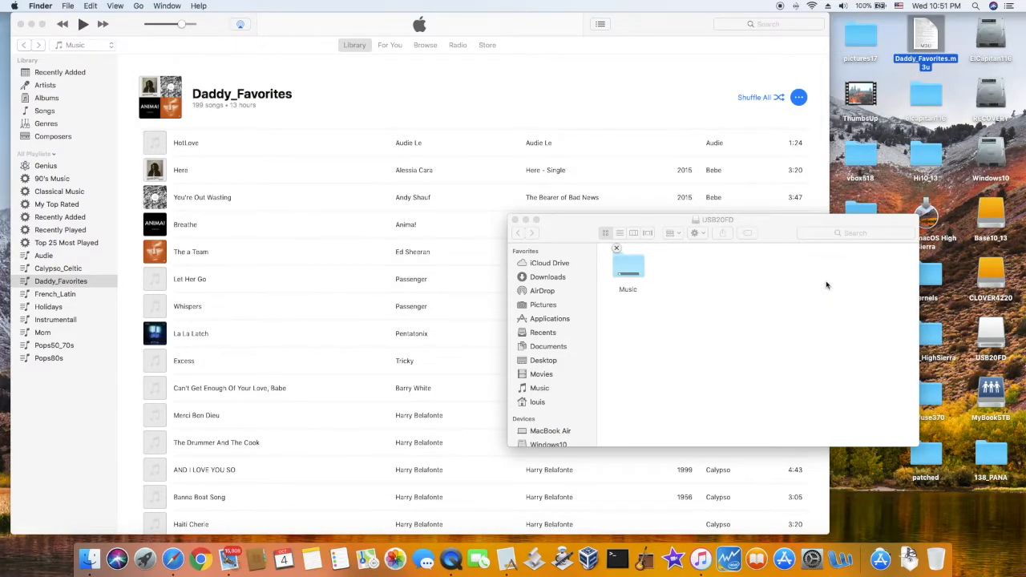
# - Open Daddy_Favorites.m3u from the USB2010 drive with TextWrangler
pyautogui.rightClick(629, 272)
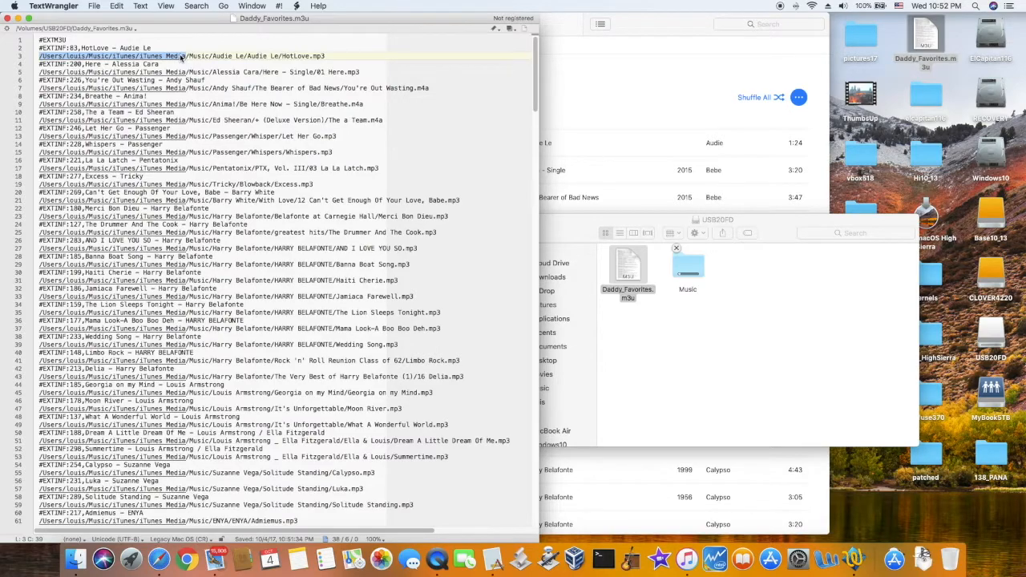
# - Replace All '/Users/louis/Music/iTunes/iTunes Media' with nothing so paths start at /Music/
pyautogui.click(196, 7)
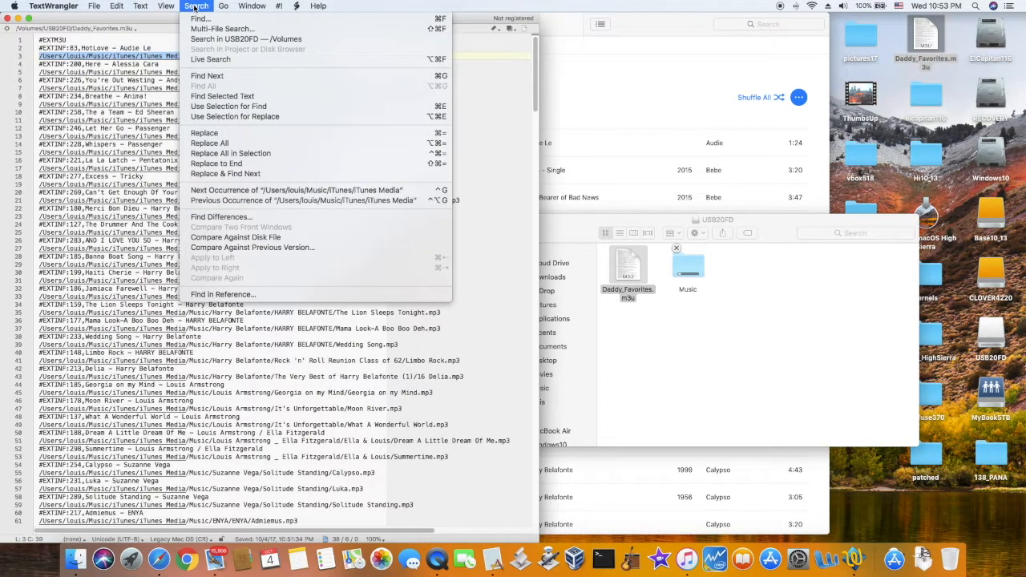
pyautogui.moveTo(201, 19)
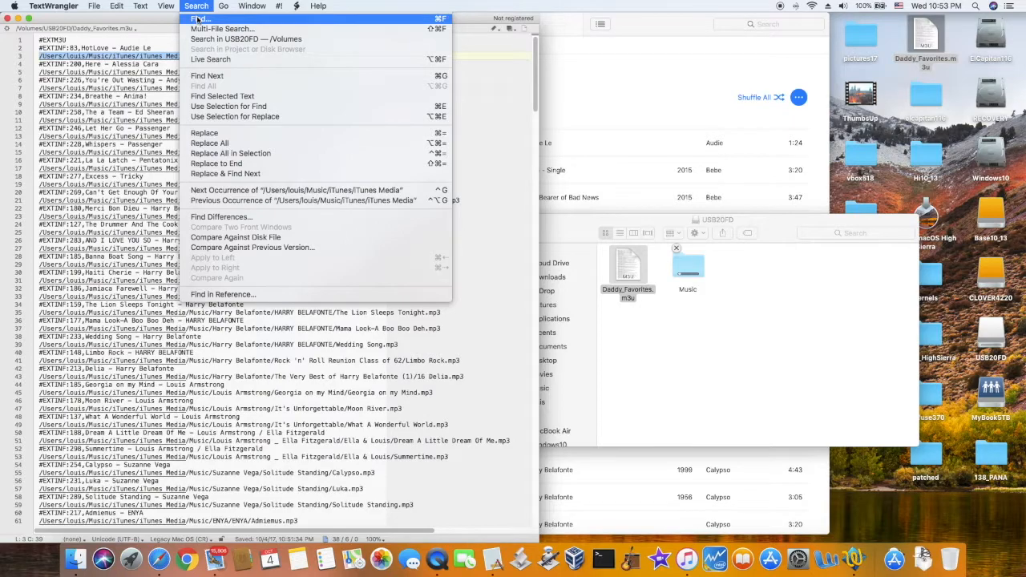
pyautogui.click(199, 18)
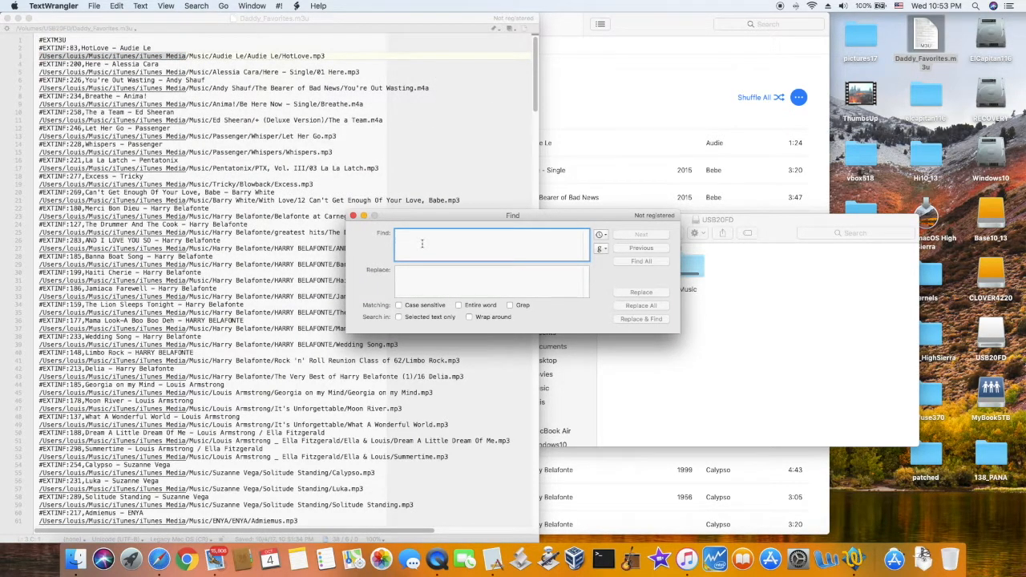
pyautogui.write('/Users/louis/Music/iTunes/iTunes Media')
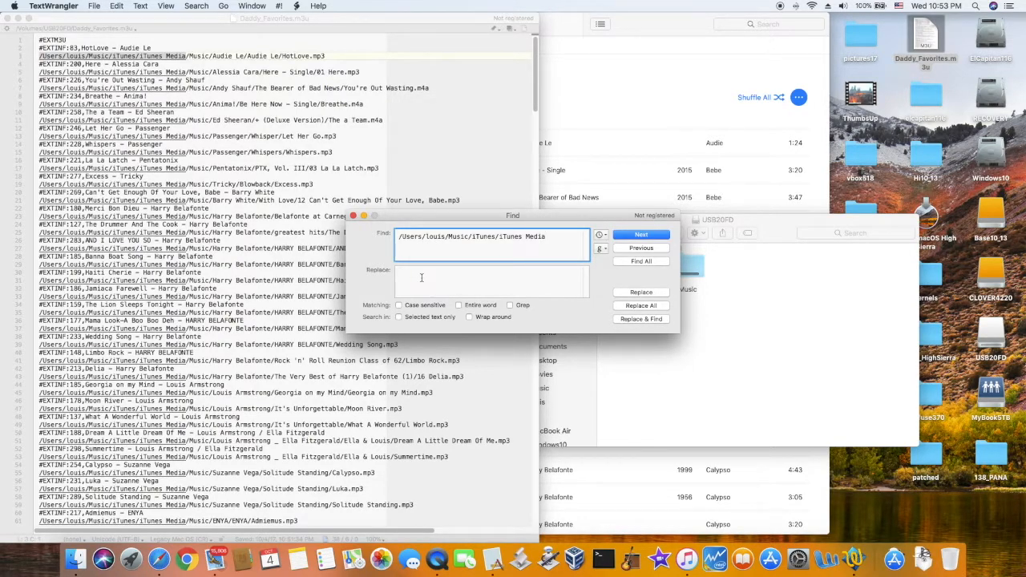
pyautogui.click(491, 281)
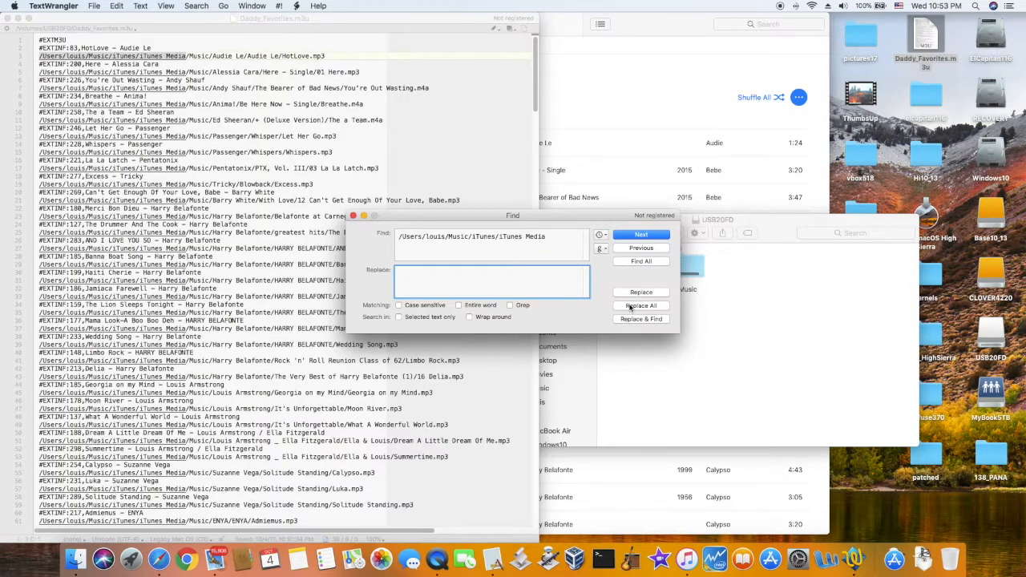
pyautogui.click(642, 305)
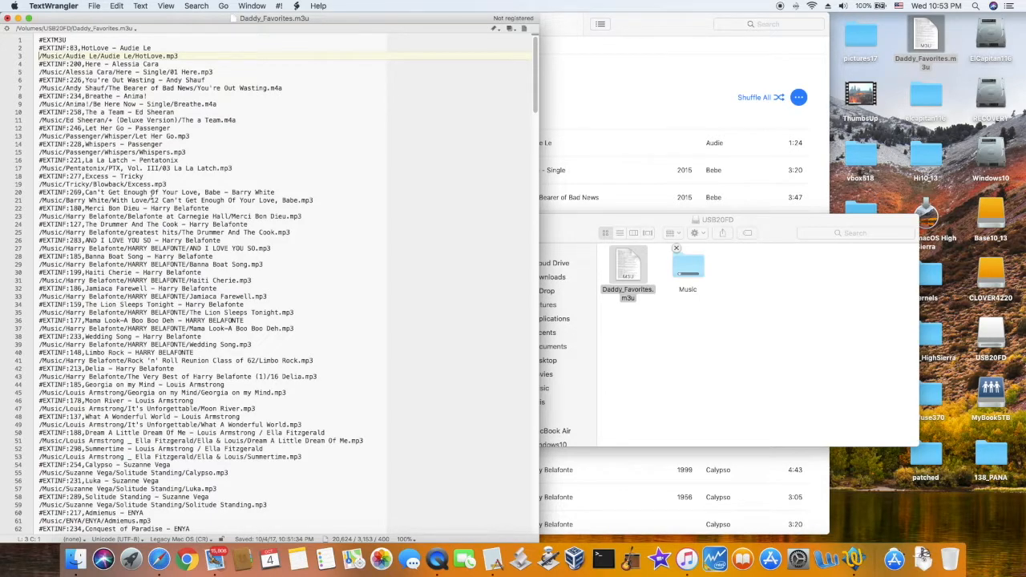
pyautogui.moveTo(312, 265)
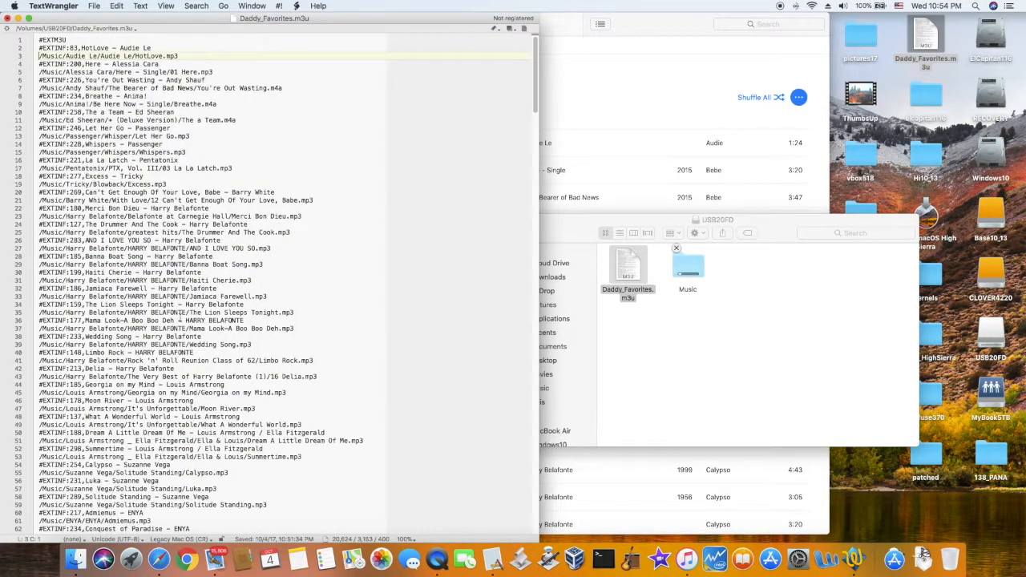
pyautogui.moveTo(362, 162)
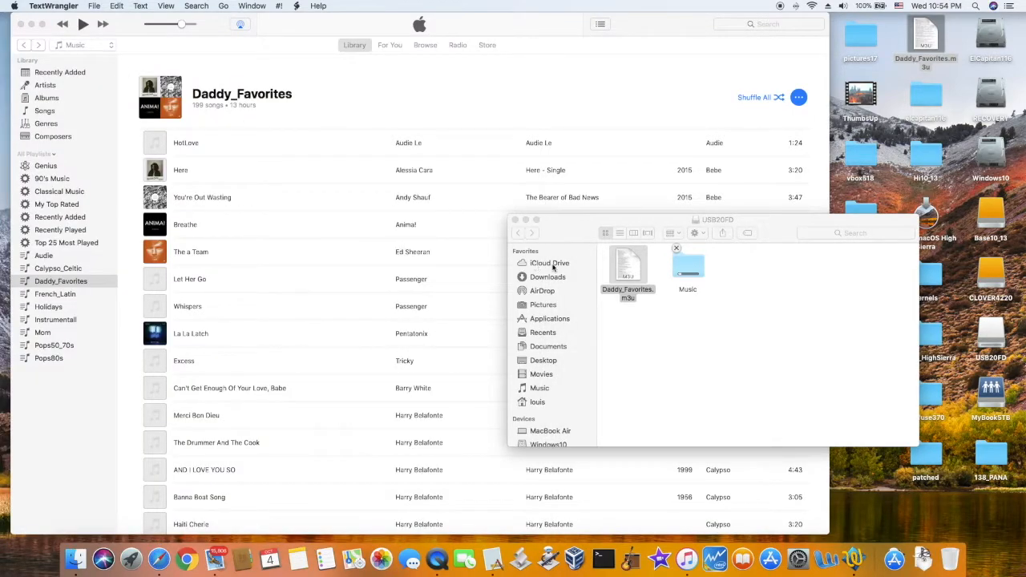
pyautogui.moveTo(686, 352)
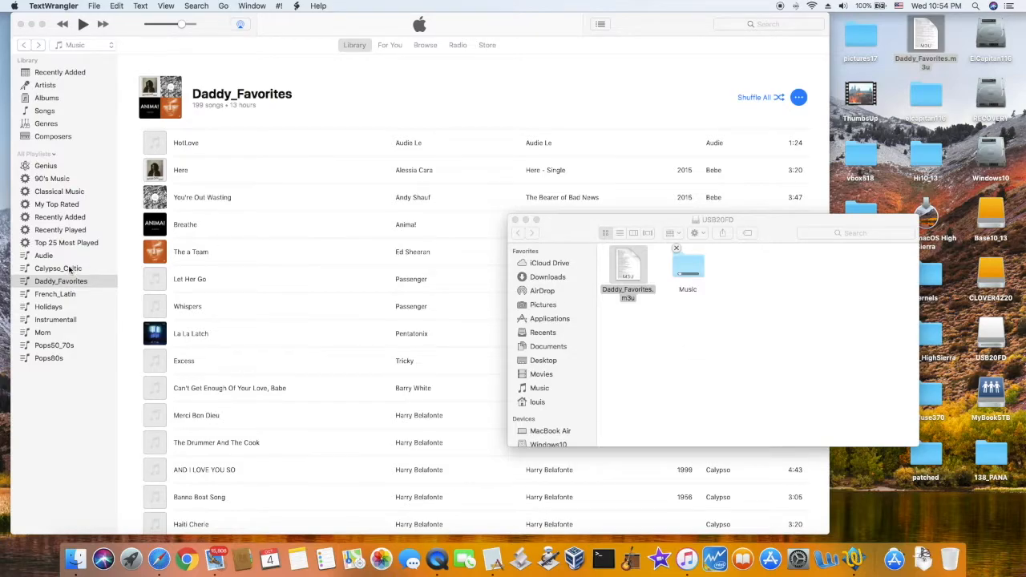
# - Show the Calypso_Celtic playlist, then the Holidays playlist
pyautogui.click(58, 267)
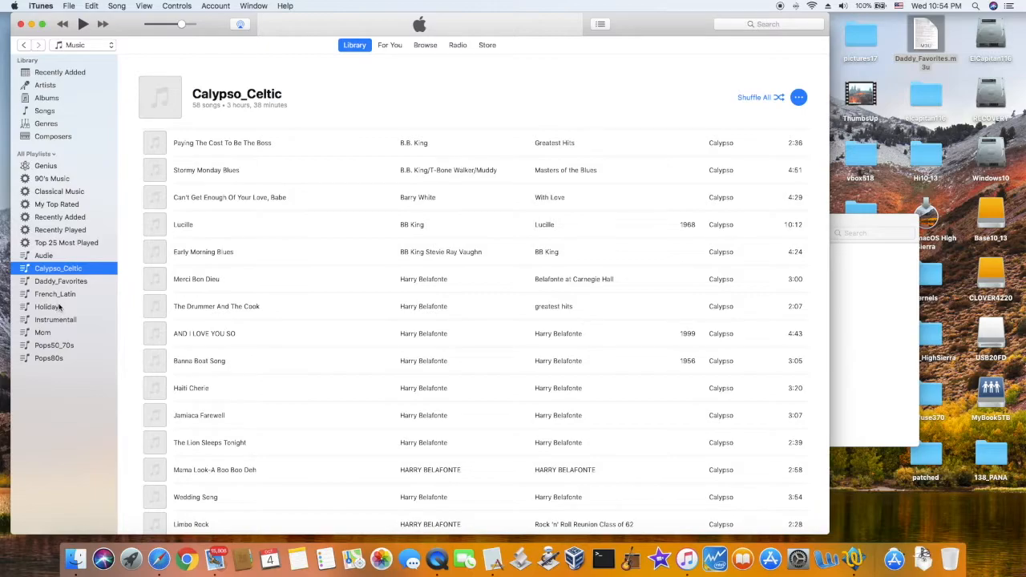
pyautogui.click(49, 306)
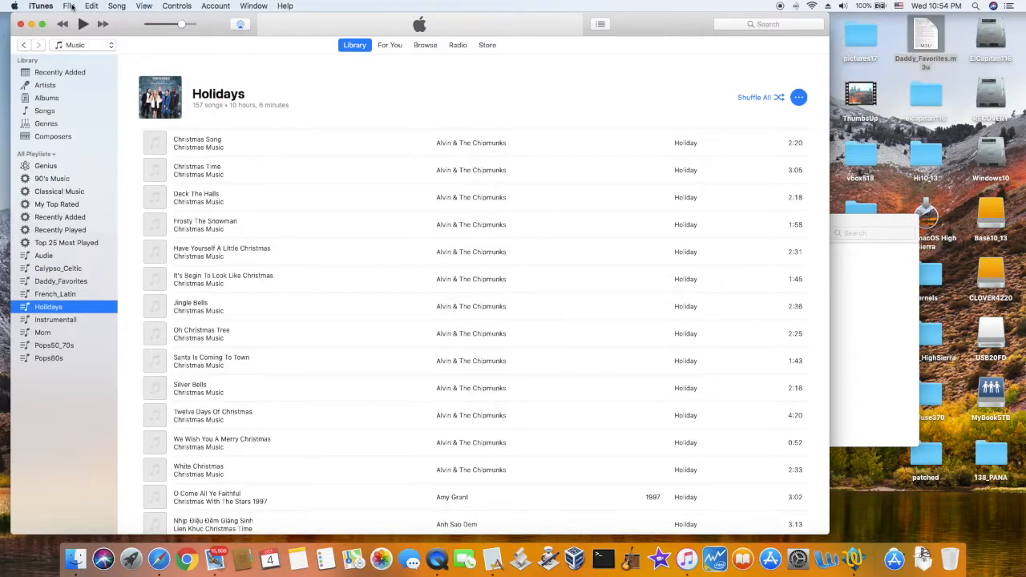
# - Export Holidays.m3u to the Desktop, then play the Instrumental playlist on the car screen
pyautogui.click(69, 6)
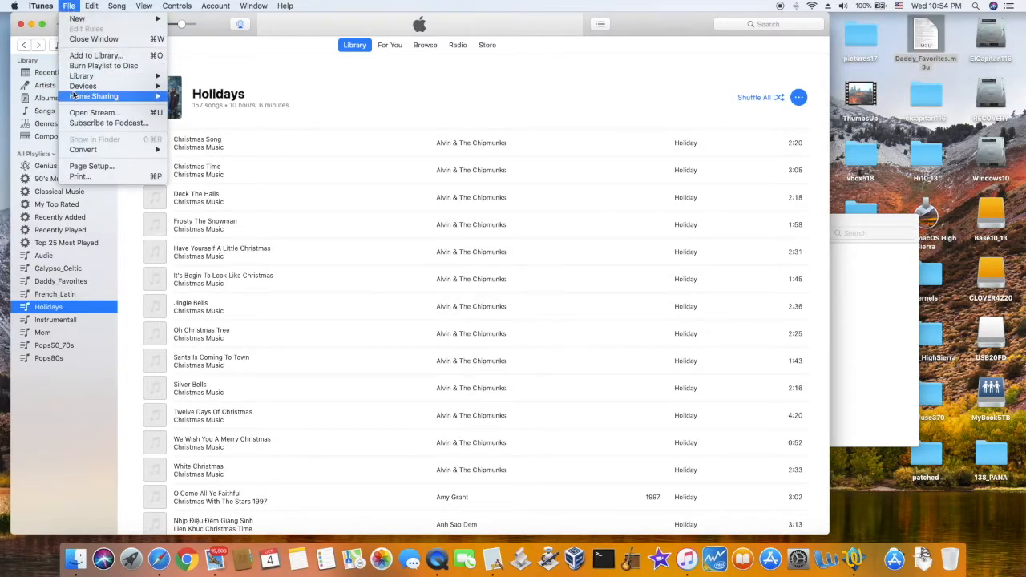
pyautogui.moveTo(103, 66)
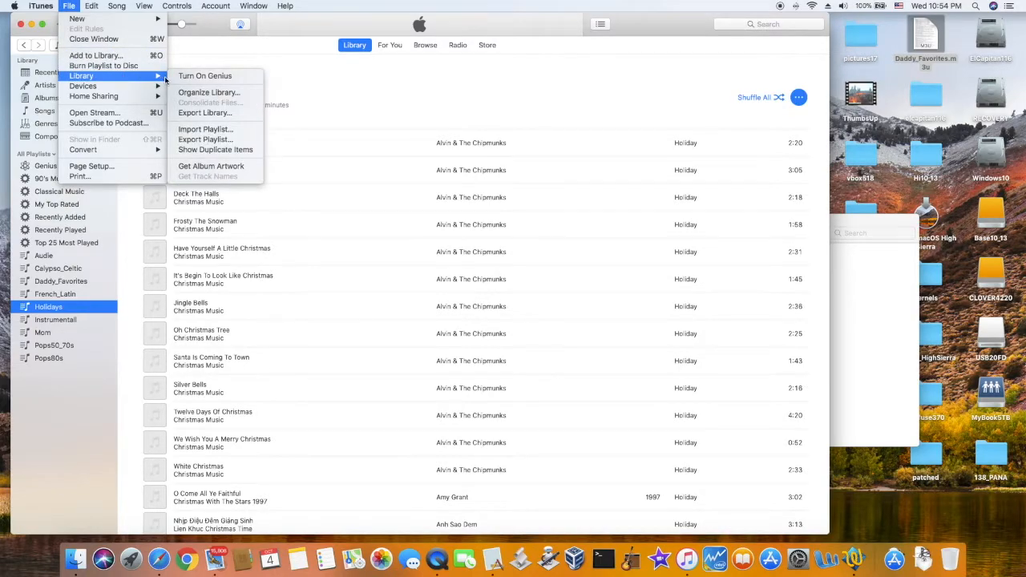
pyautogui.moveTo(206, 139)
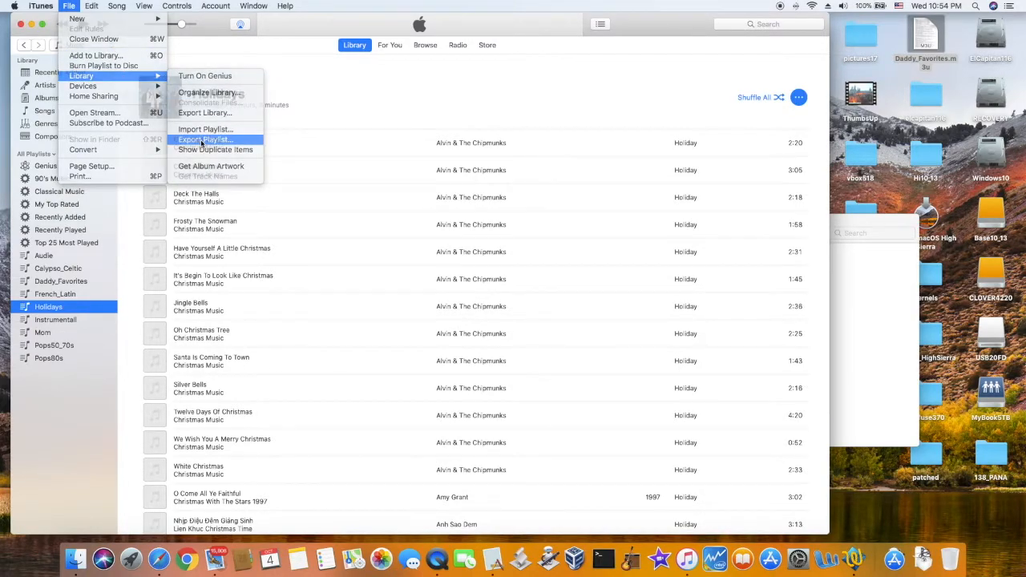
pyautogui.click(205, 140)
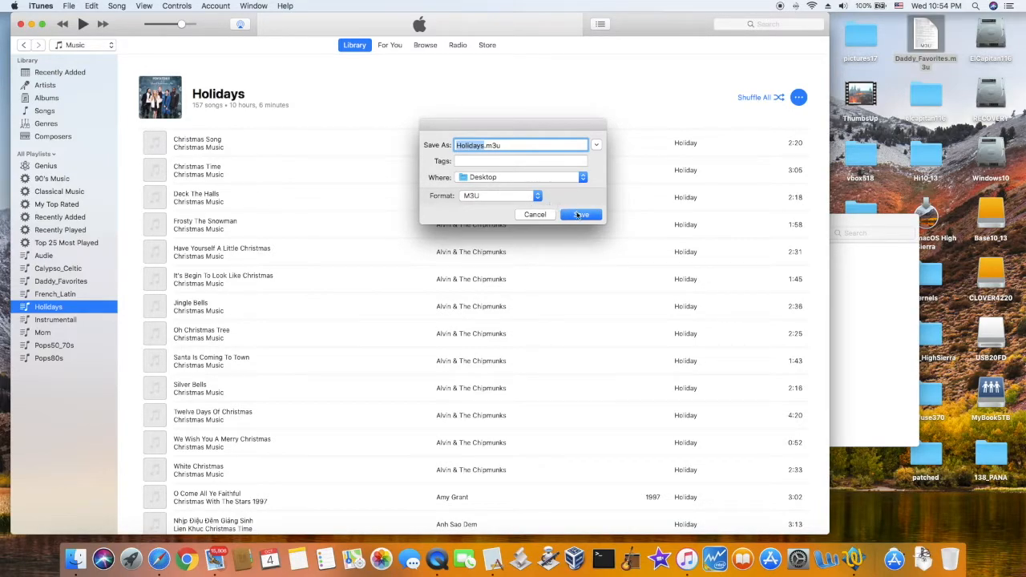
pyautogui.click(580, 215)
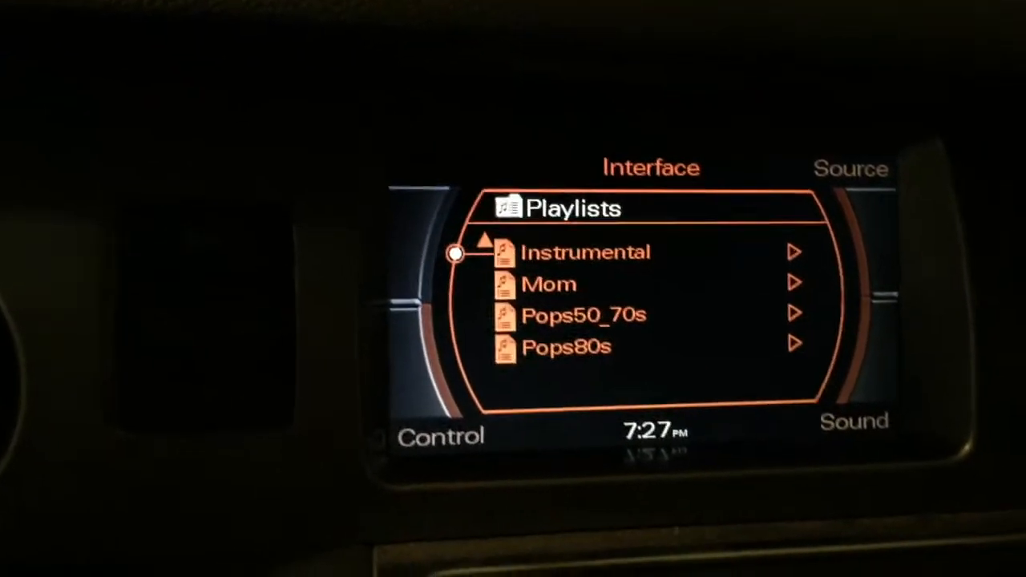
pyautogui.click(585, 252)
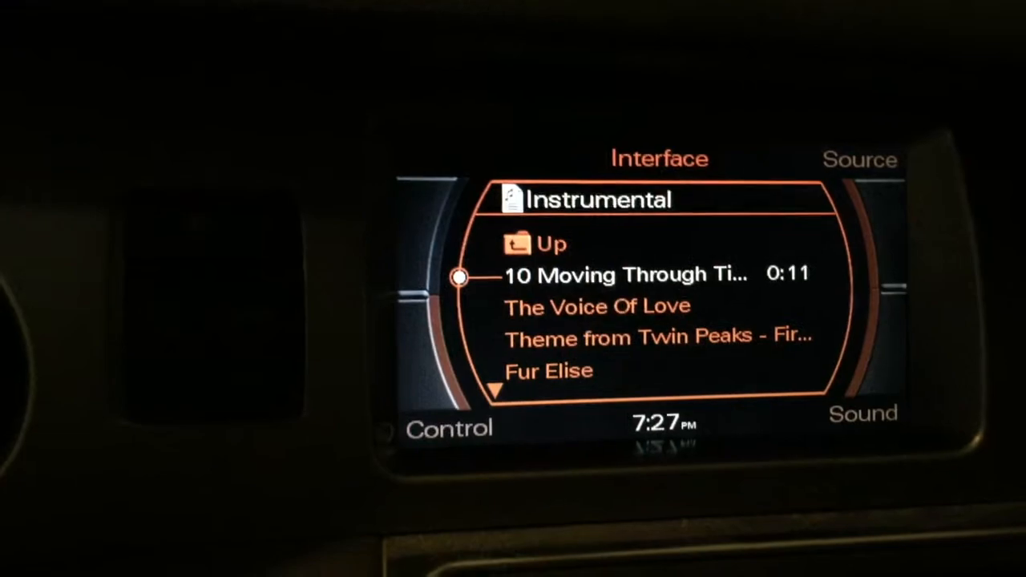